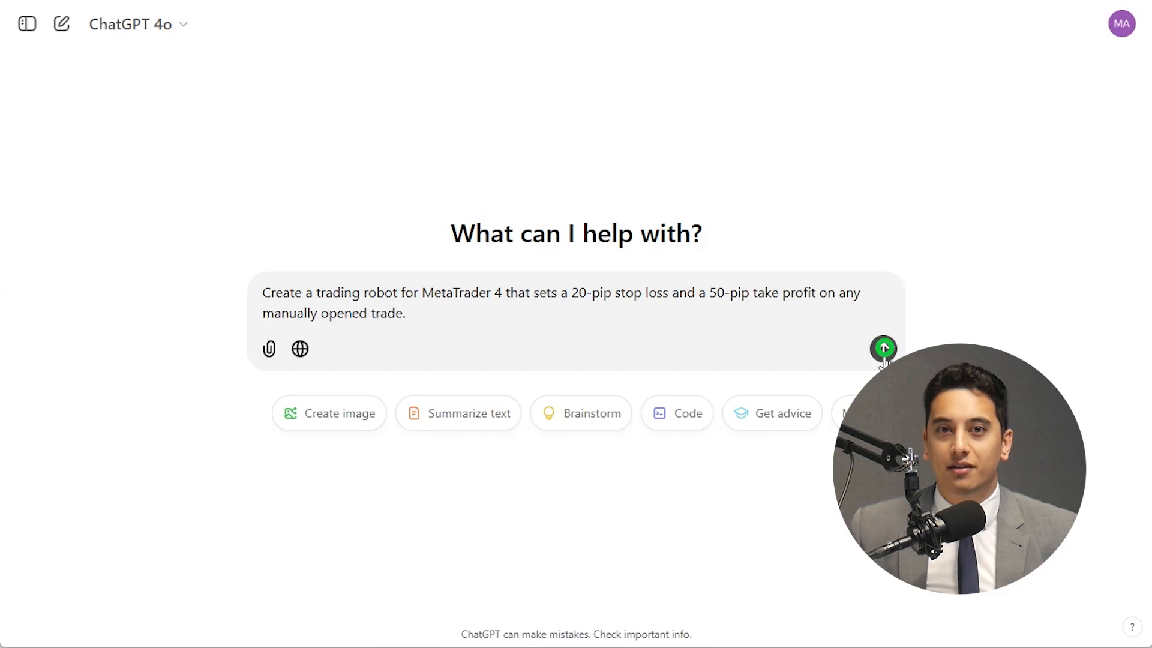
Send the request for an MT4 robot setting a 20-pip stop loss and 50-pip take profit
{"action": "left_click", "coordinate": [884, 347]}
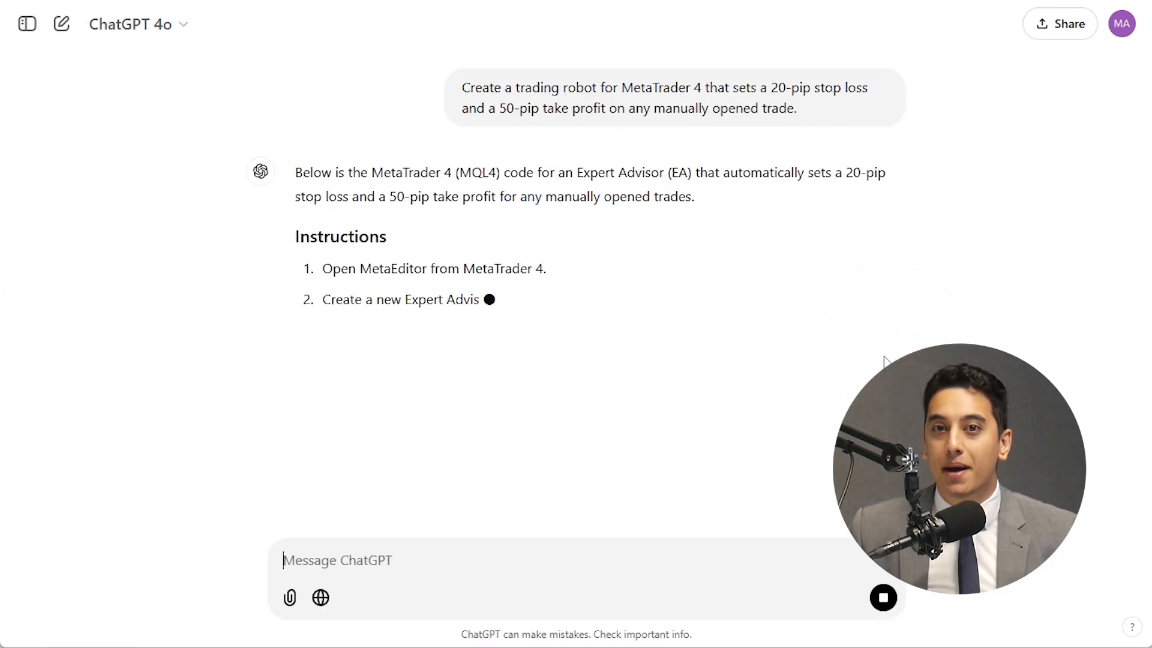
{"action": "left_click", "coordinate": [859, 115]}
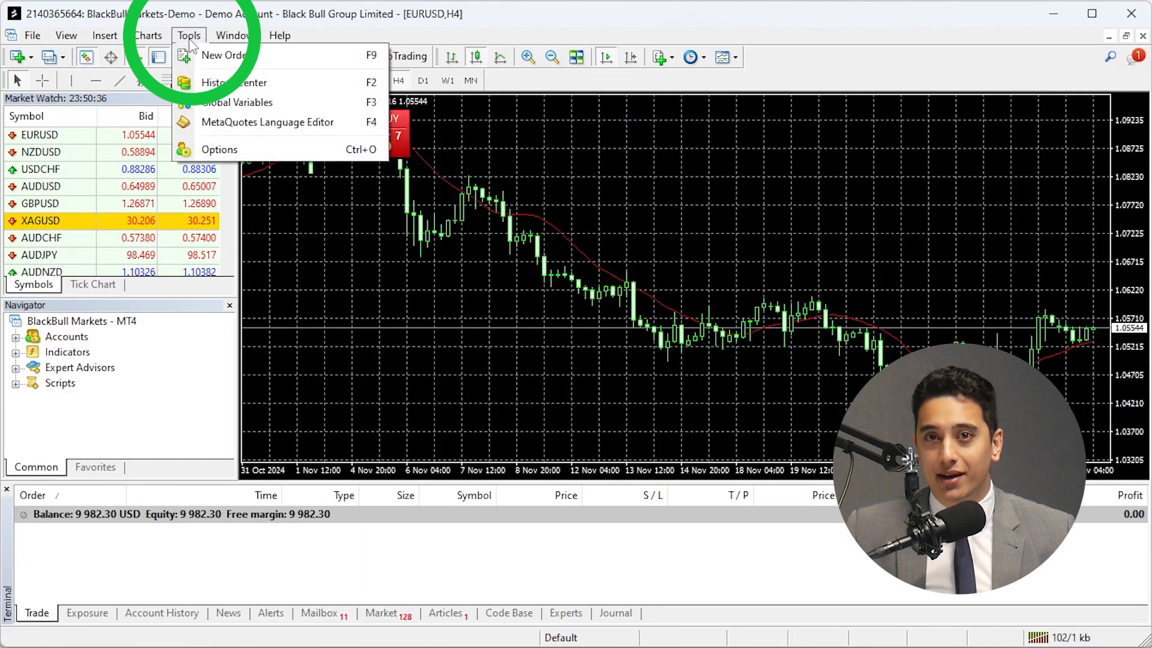
Paste the SL/TP code into MetaEditor and save it as 'Risk Management 1 bot' in MQL4\Experts
{"action": "left_click", "coordinate": [271, 122]}
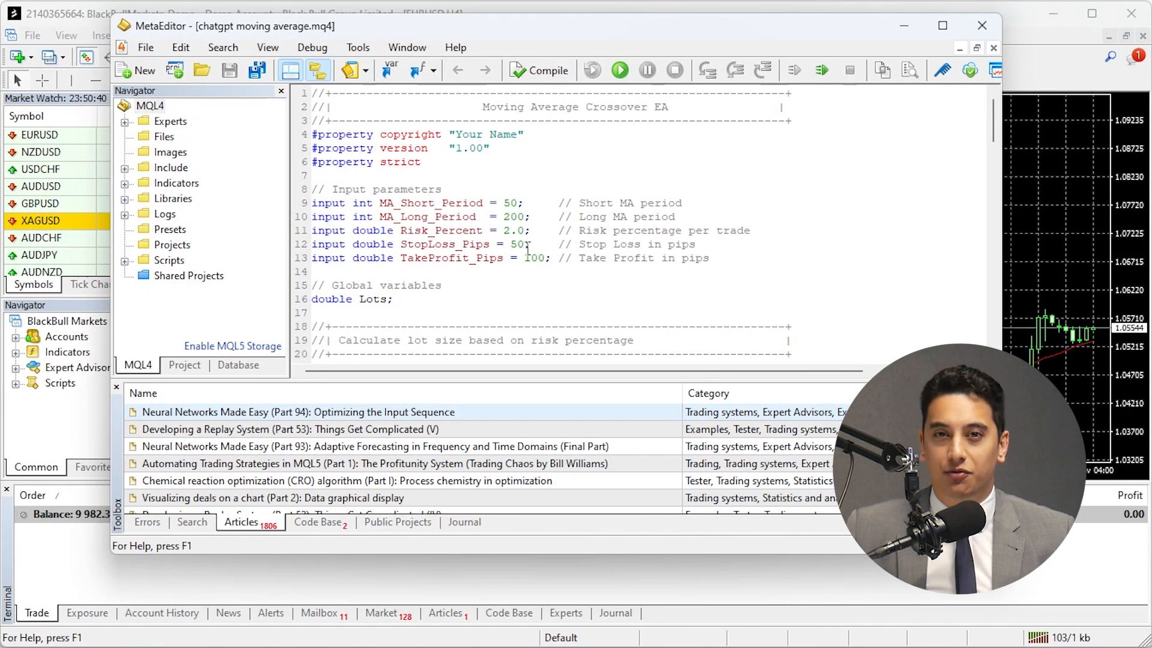
{"action": "scroll", "scroll_direction": "down", "scroll_amount": 3}
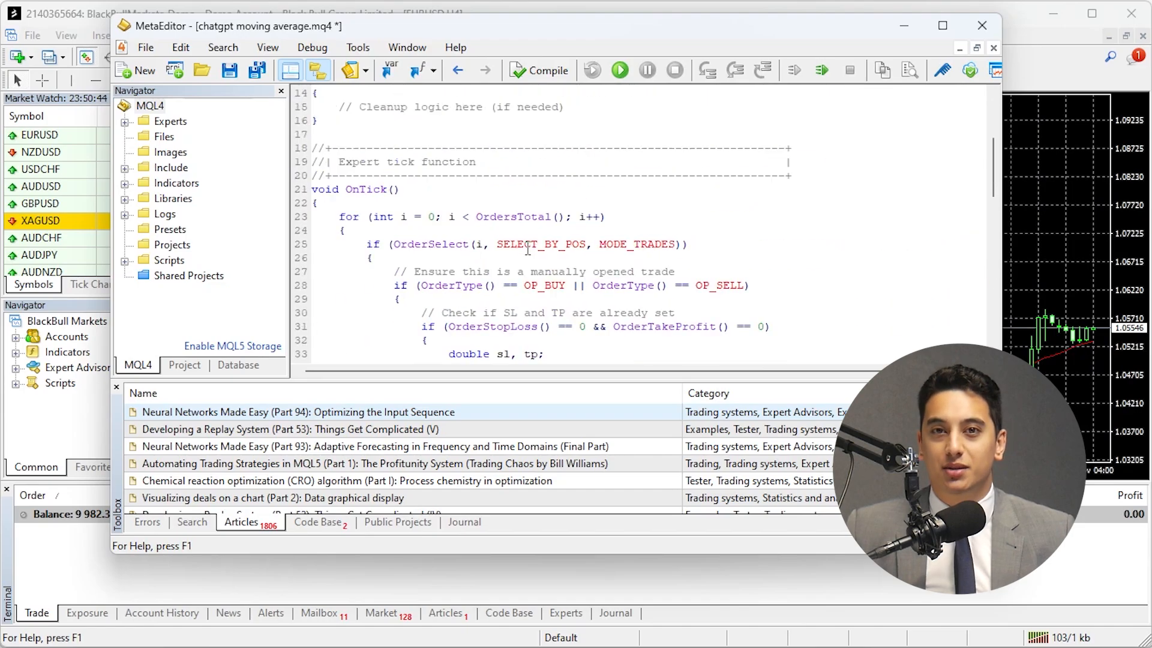
{"action": "left_click", "coordinate": [145, 47]}
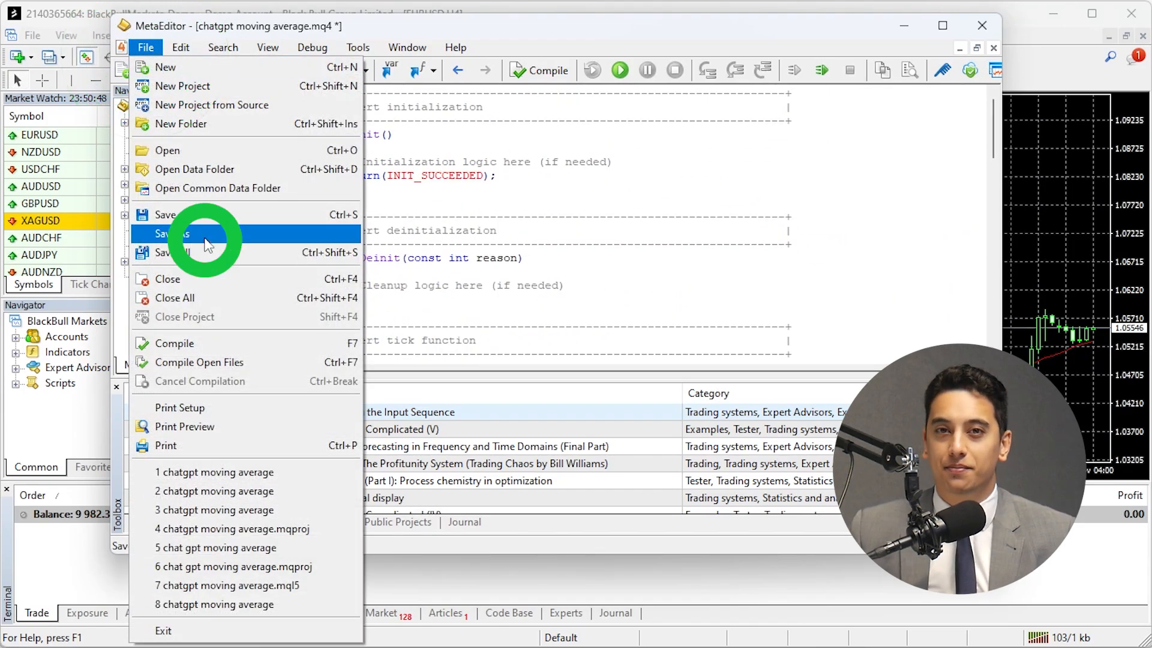
{"action": "left_click", "coordinate": [175, 233]}
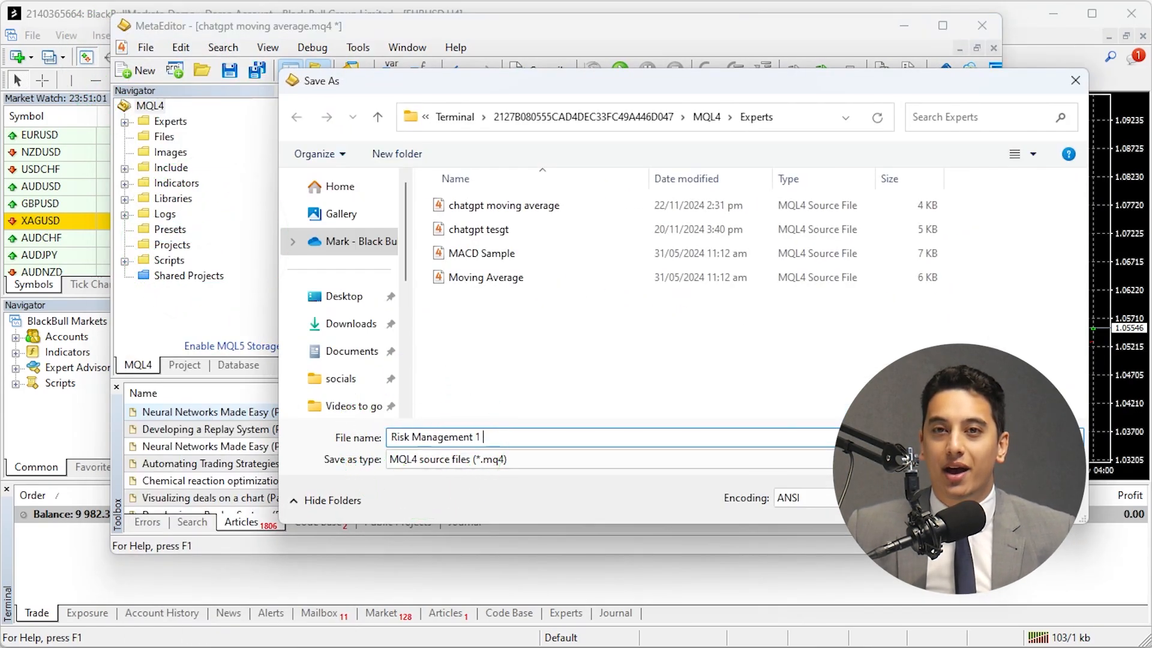
{"action": "left_click", "coordinate": [1075, 81]}
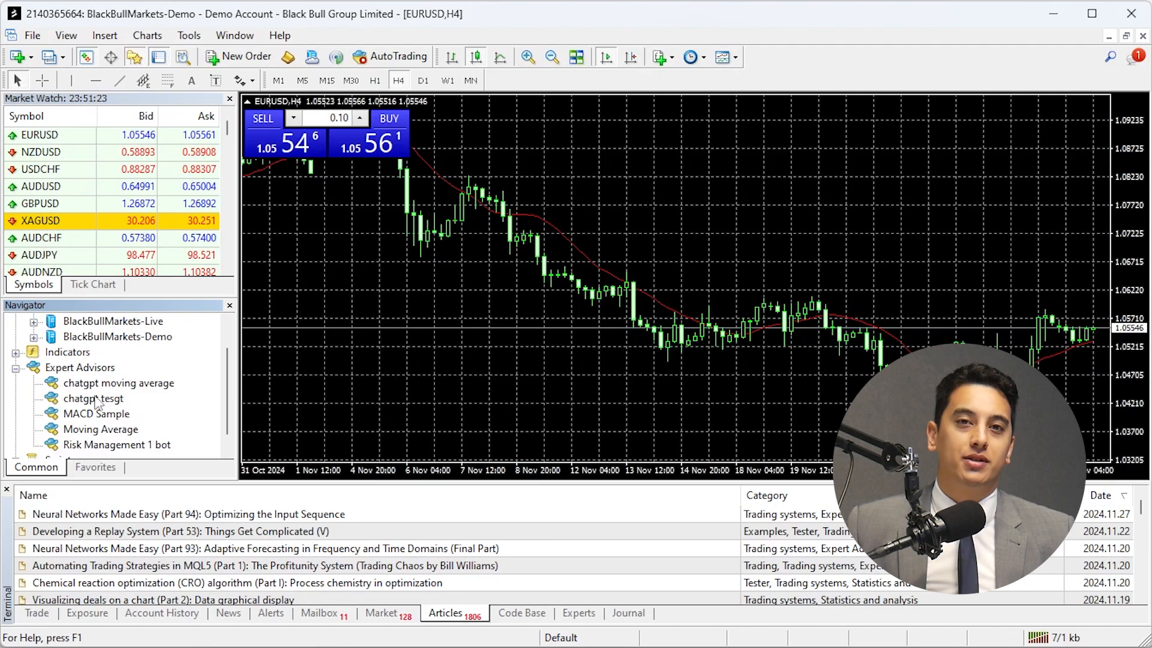
{"action": "left_click", "coordinate": [117, 444]}
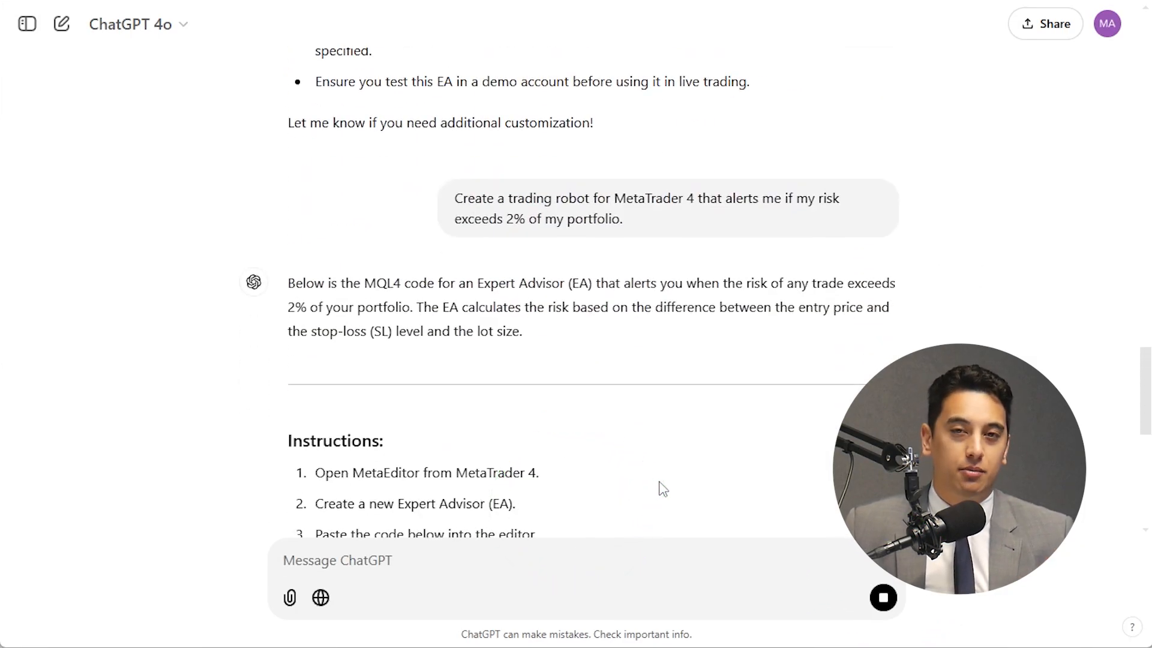
Copy the ChatGPT code block for the robot alerting when trade risk exceeds 2% of the portfolio
{"action": "scroll", "scroll_direction": "down", "scroll_amount": 3}
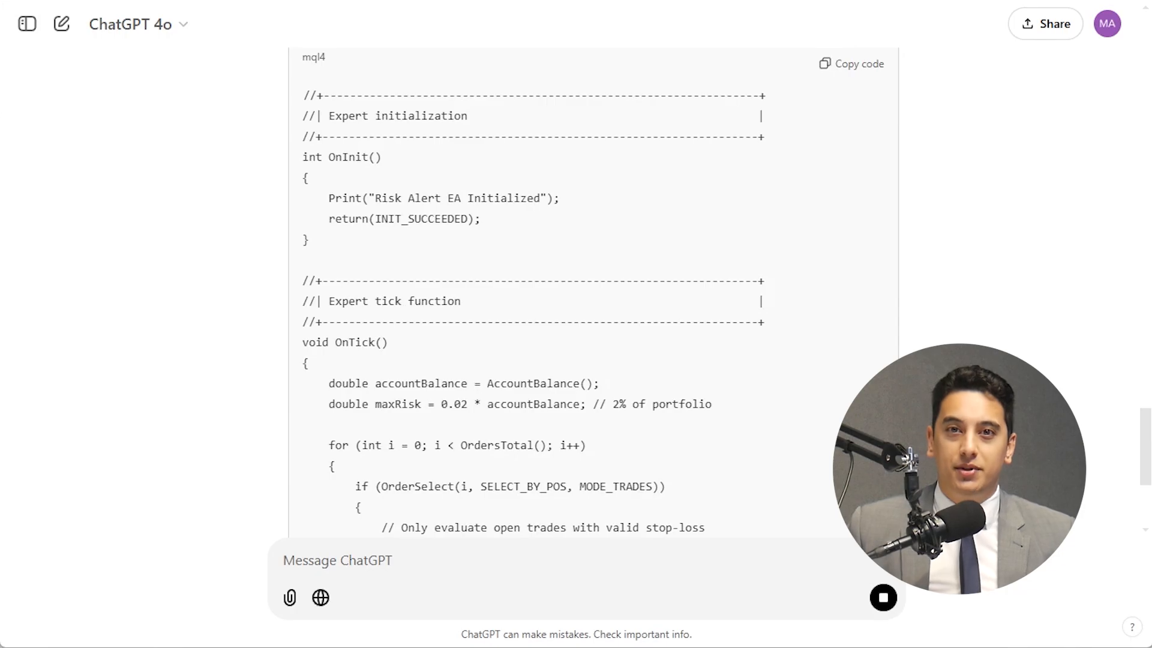
{"action": "scroll", "scroll_direction": "down", "scroll_amount": 3}
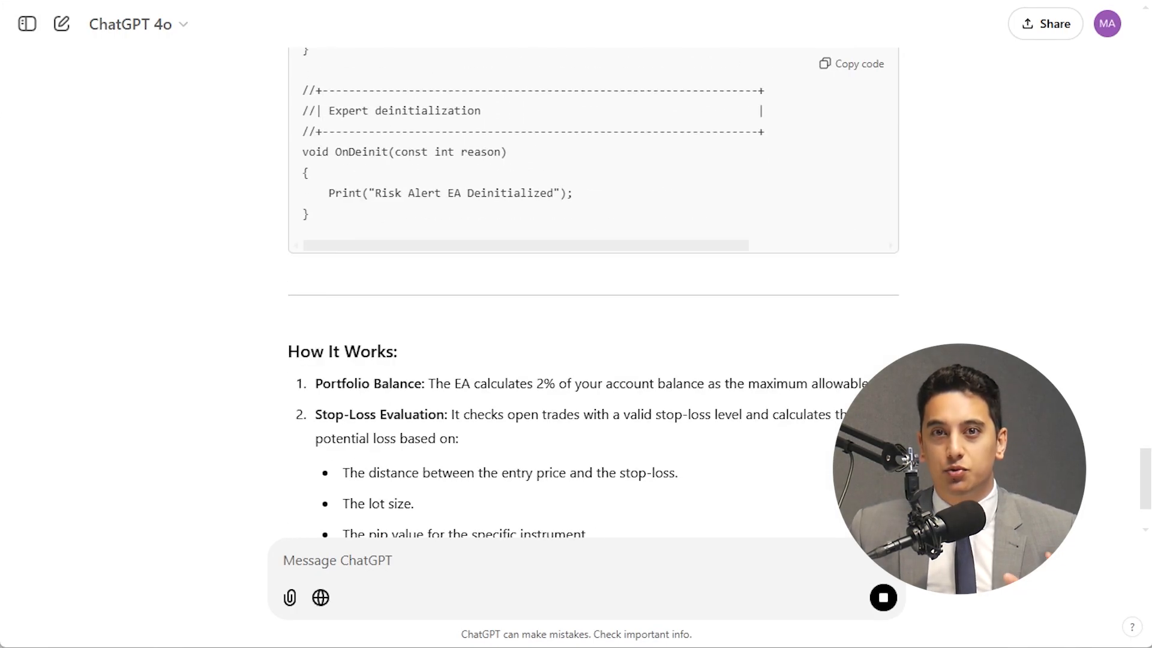
{"action": "scroll", "scroll_direction": "up", "scroll_amount": 3}
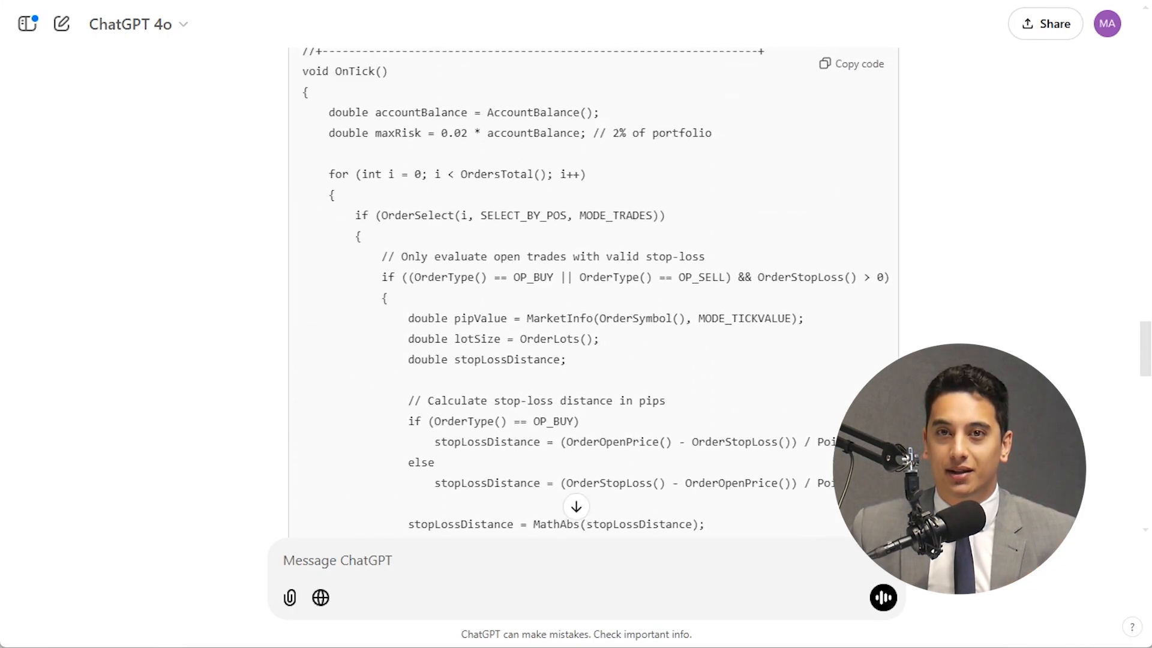
{"action": "left_click", "coordinate": [857, 63]}
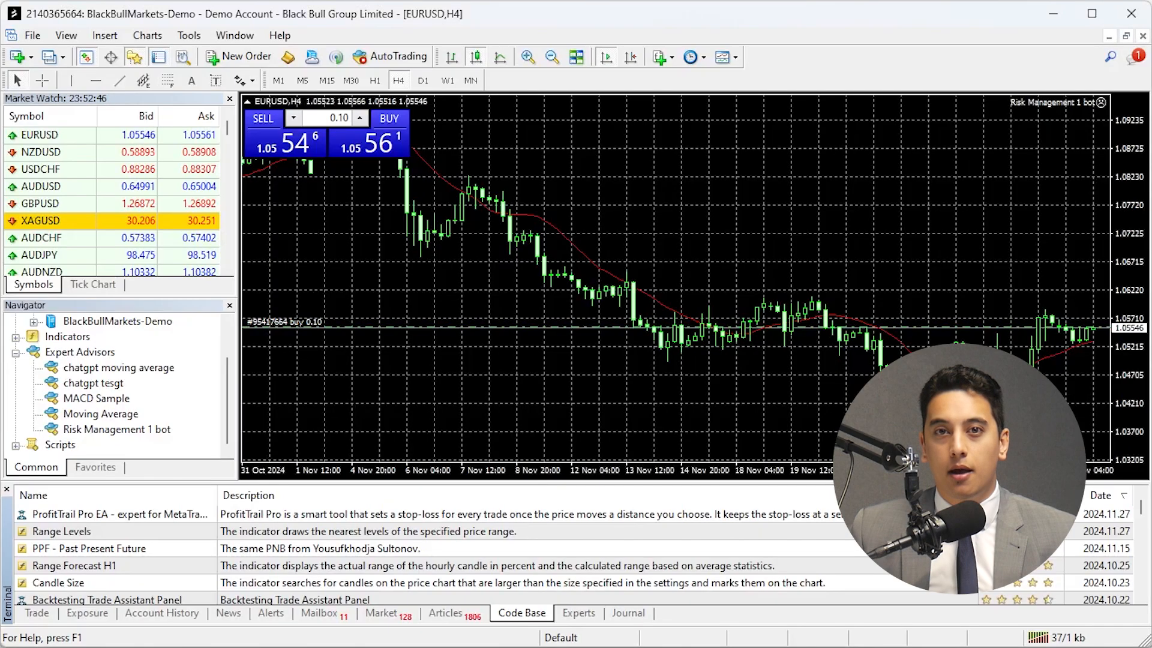
Launch the MetaQuotes Language Editor from MT4's Tools menu, showing the Risk Management 1 bot source
{"action": "left_click", "coordinate": [188, 34]}
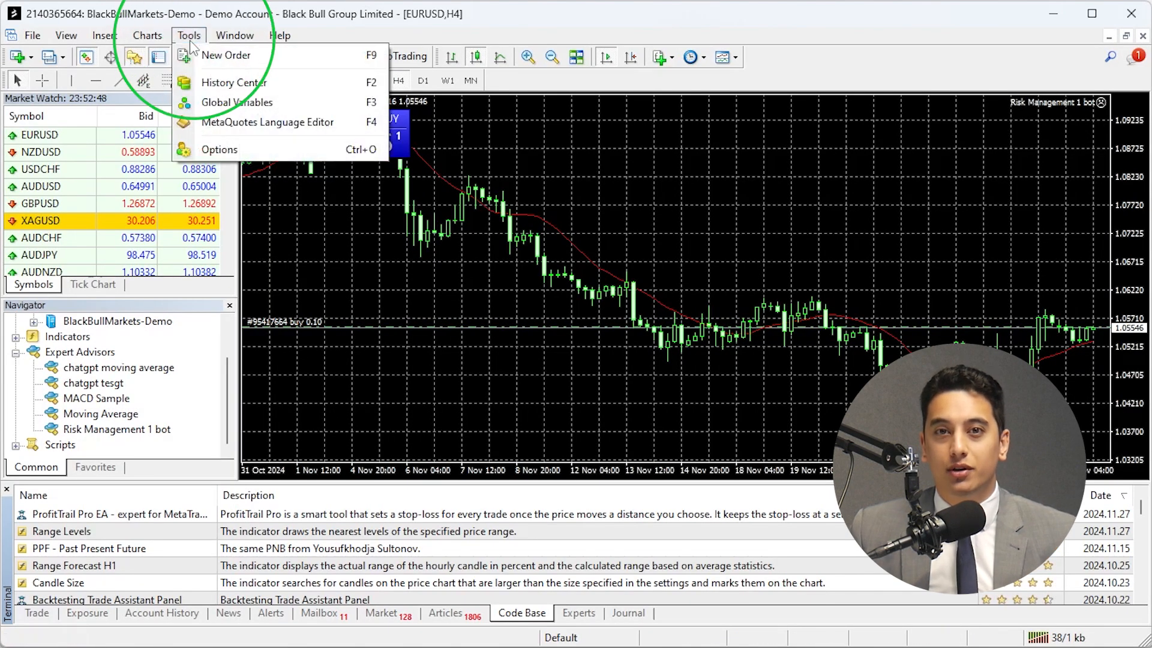
{"action": "left_click", "coordinate": [266, 123]}
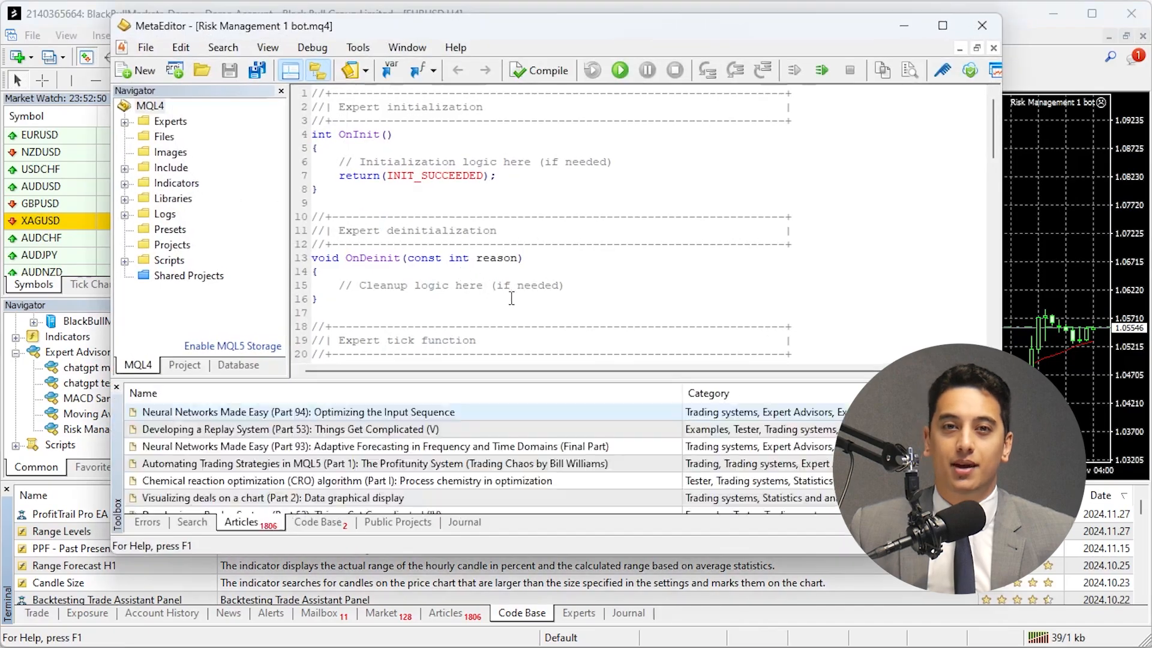